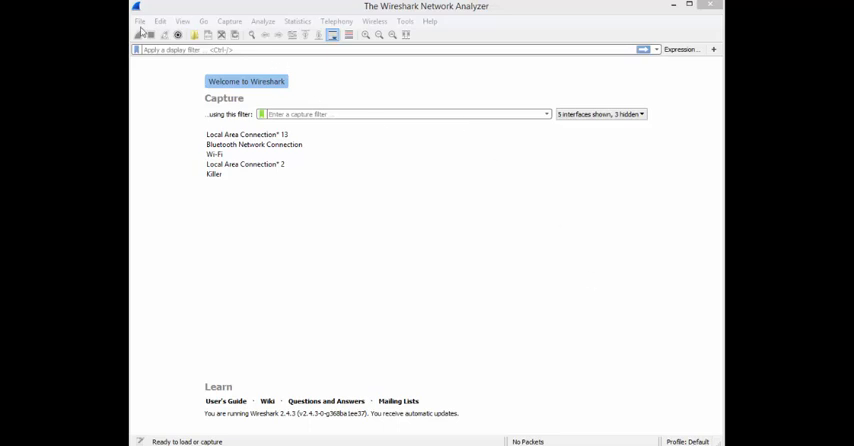
- Load the '10 packets.pcapng' capture from the merging packets folder
left_click(156, 34)
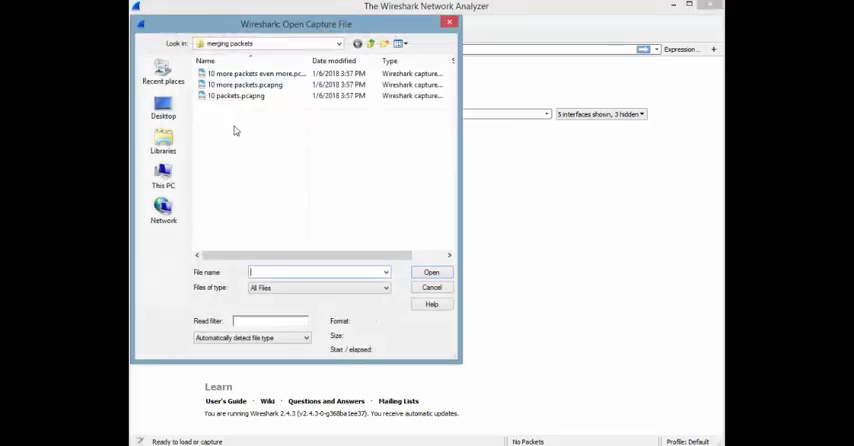
double_click(236, 96)
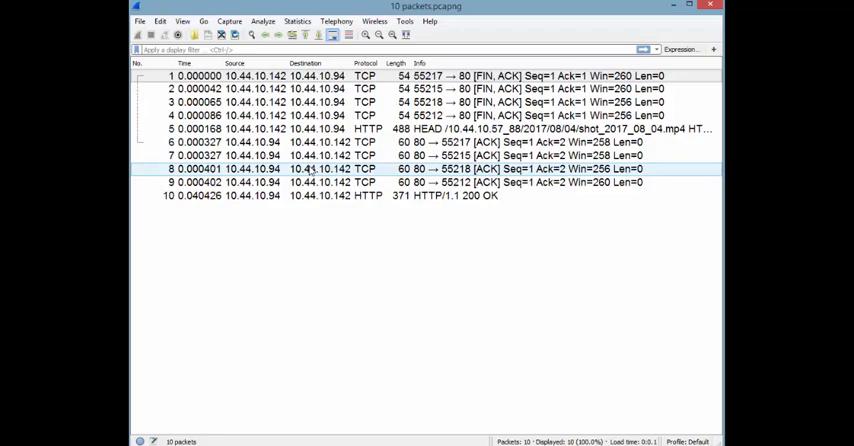
- Start a merge and choose '10 more packets.pcapng' with chronological ordering
left_click(140, 20)
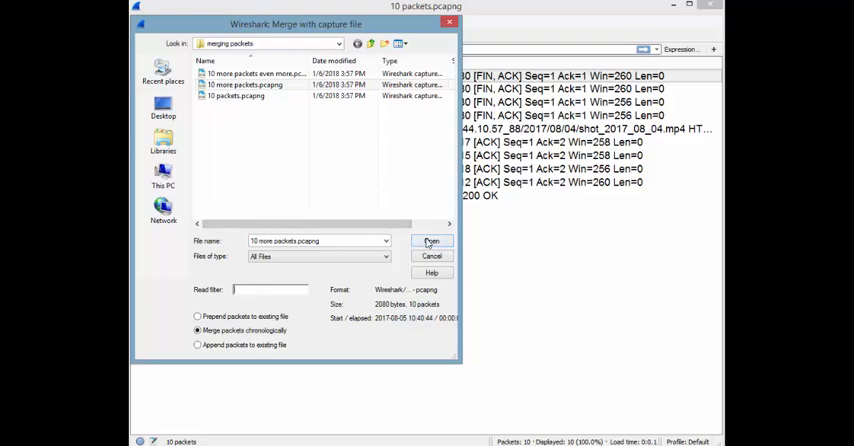
- Produce the merged 20-packet trace, then discard it via 'Continue without Saving'
left_click(432, 240)
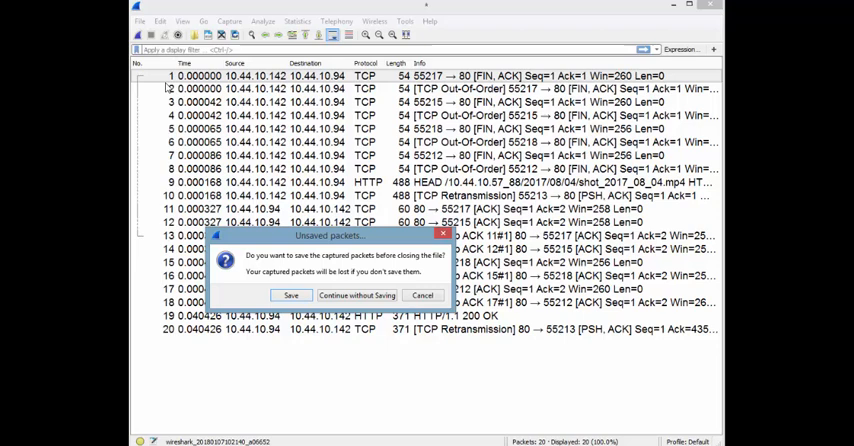
left_click(356, 296)
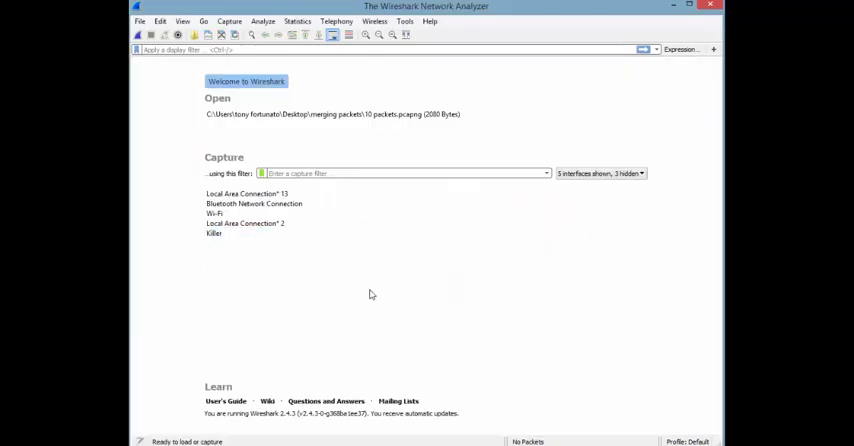